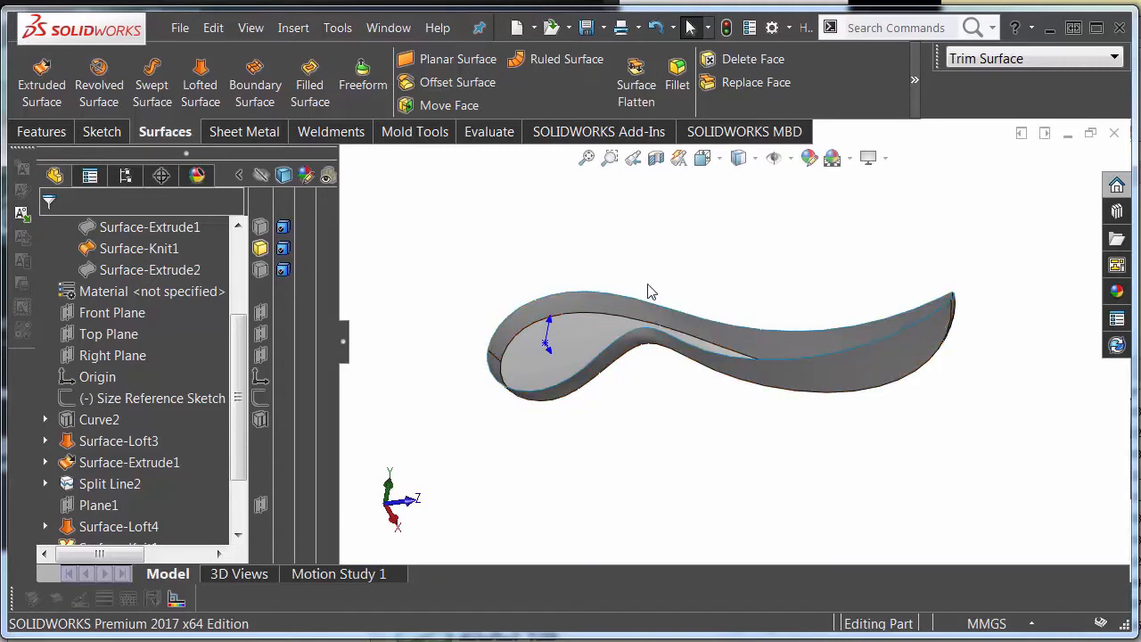
pyautogui.moveTo(682, 284)
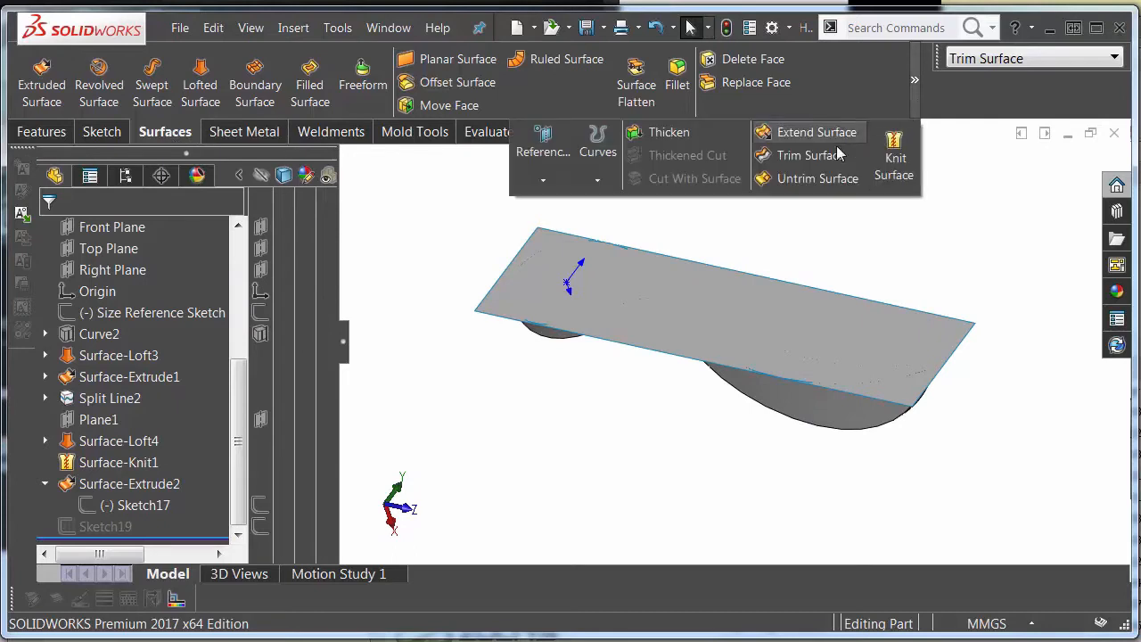
# - Mutual-trim Surface-Extrude2 and Surface-Knit1 with Create solid checked, giving a closed half-handle
pyautogui.click(806, 154)
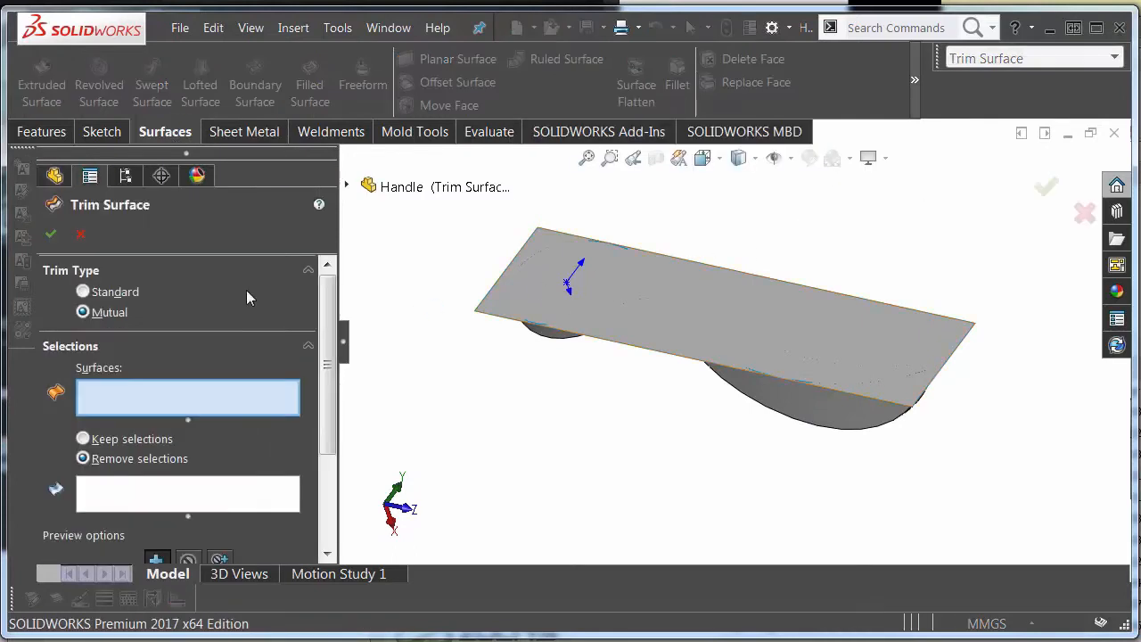
pyautogui.moveTo(891, 330)
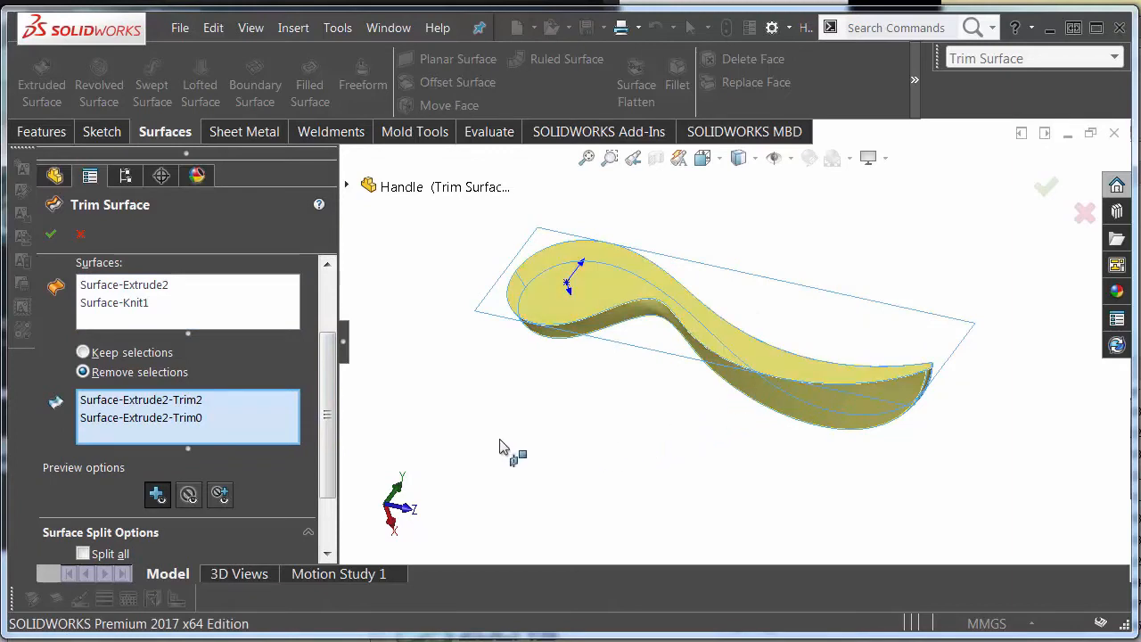
pyautogui.scroll(-3)
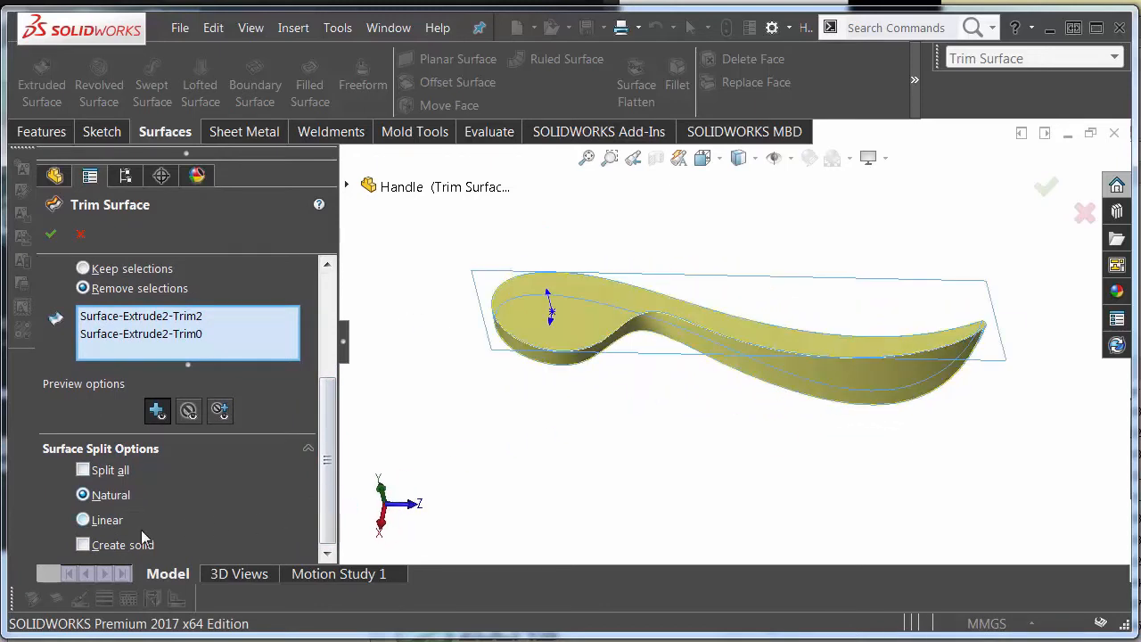
pyautogui.click(83, 545)
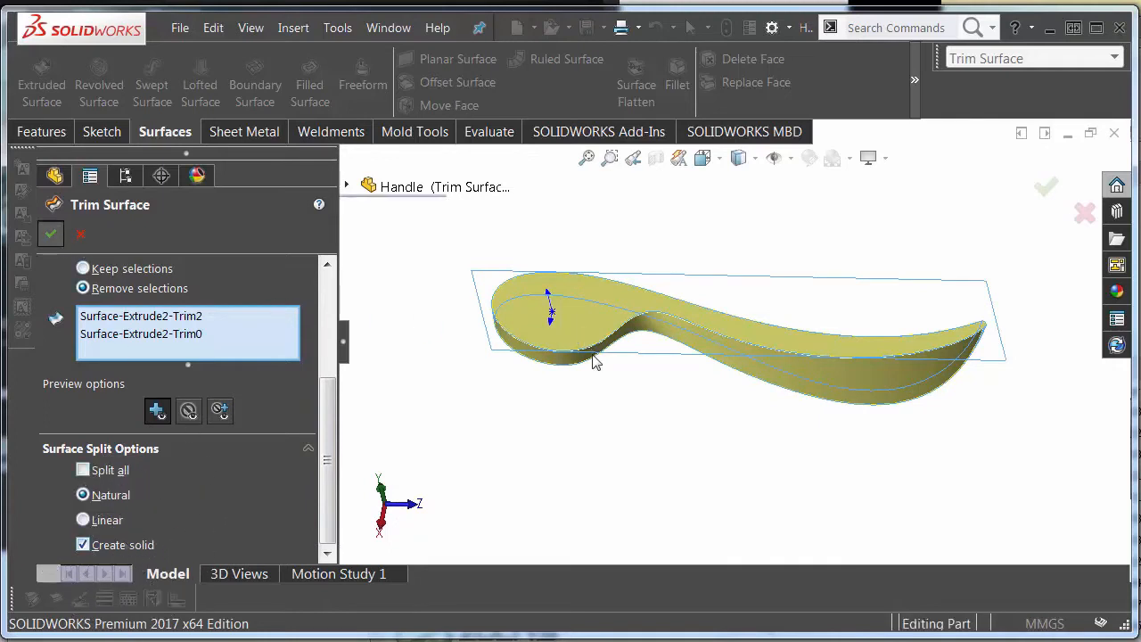
pyautogui.click(50, 233)
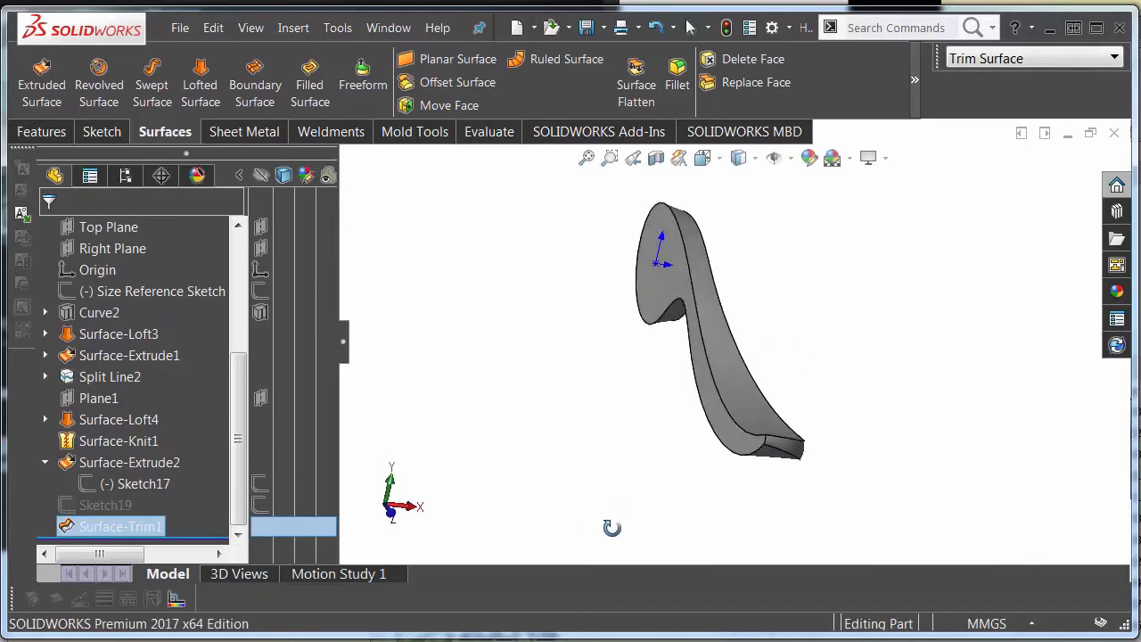
# - Roll back above Surface-Trim1 and Mirror1 and hide Surface-Extrude2
pyautogui.click(42, 131)
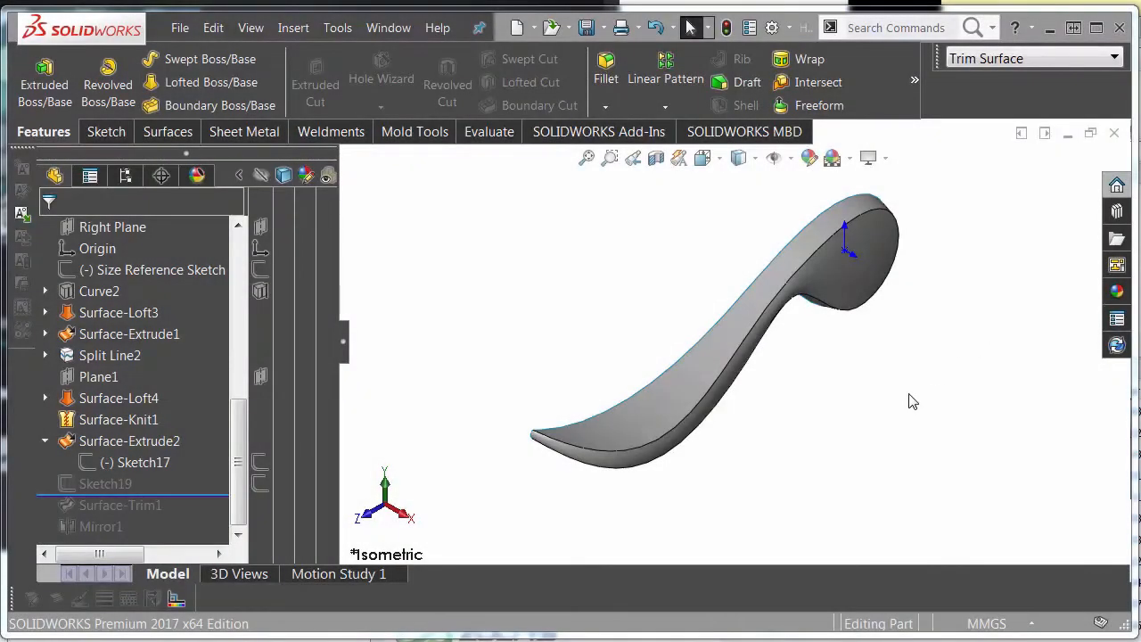
pyautogui.click(1113, 58)
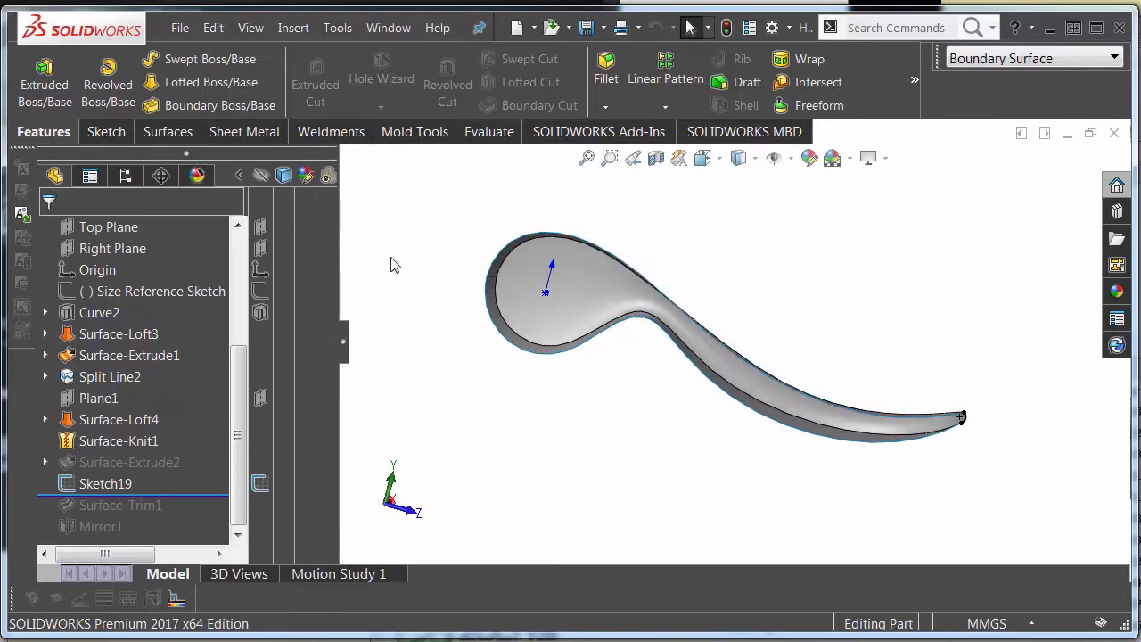
# - Create Boundary-Surface1 from Edge<1>, Edge<2> and Sketch19 with Create solid checked
pyautogui.click(164, 131)
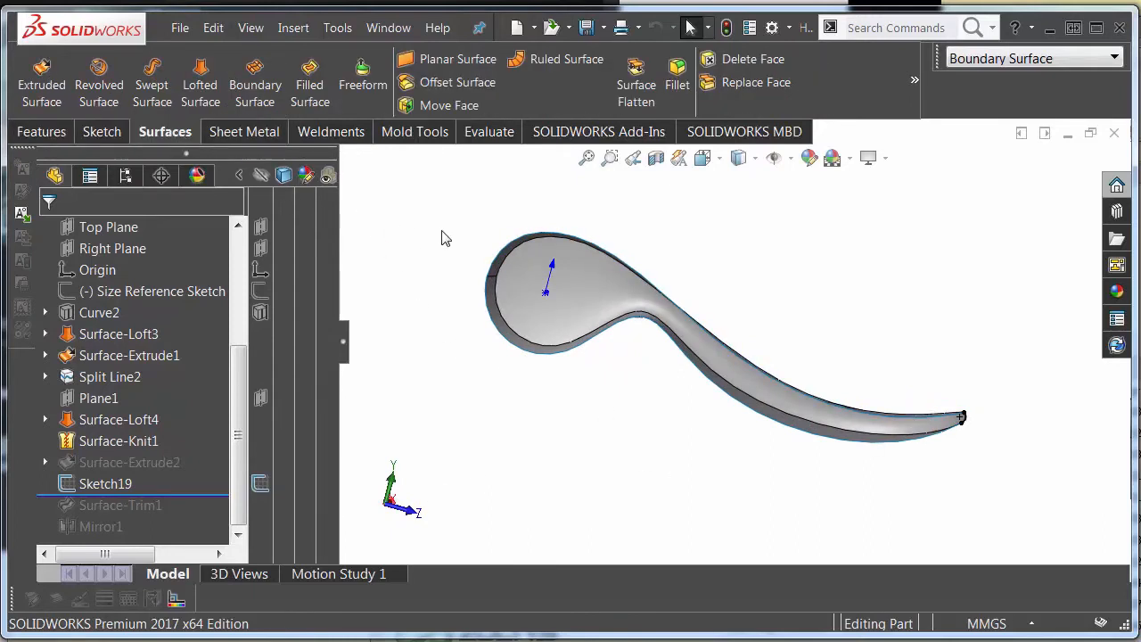
pyautogui.moveTo(255, 80)
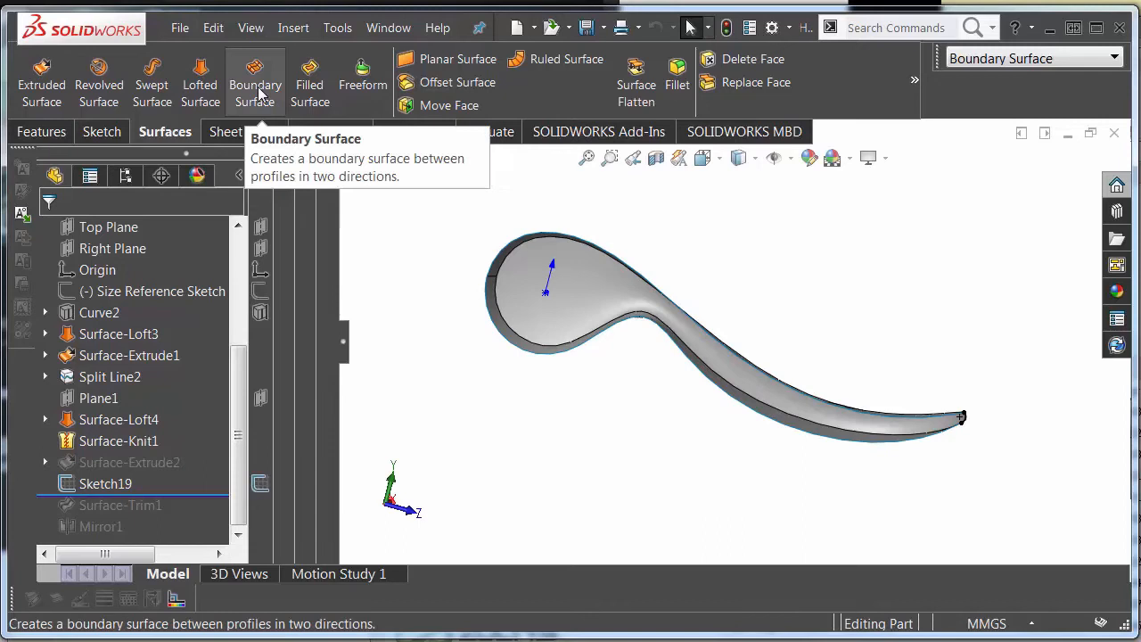
pyautogui.click(255, 80)
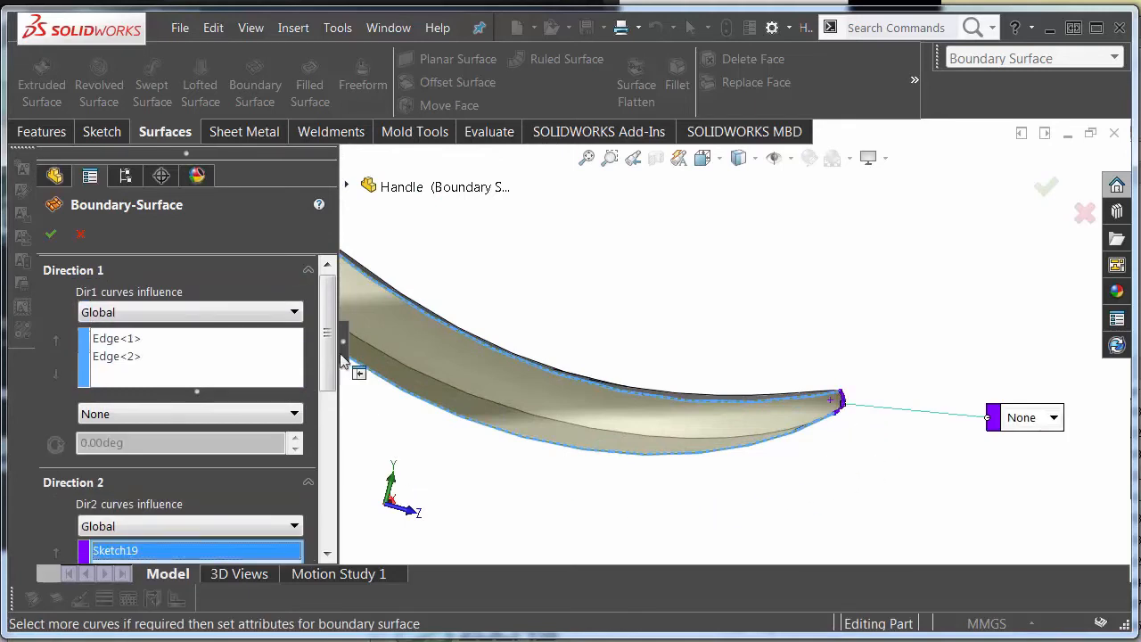
pyautogui.scroll(-3)
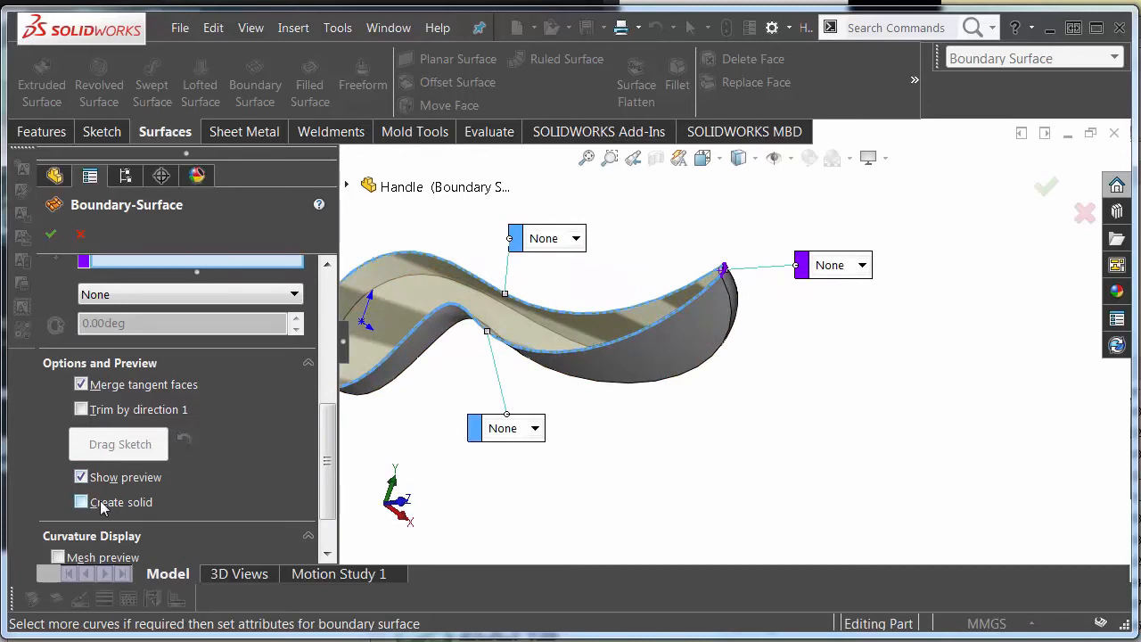
pyautogui.click(81, 501)
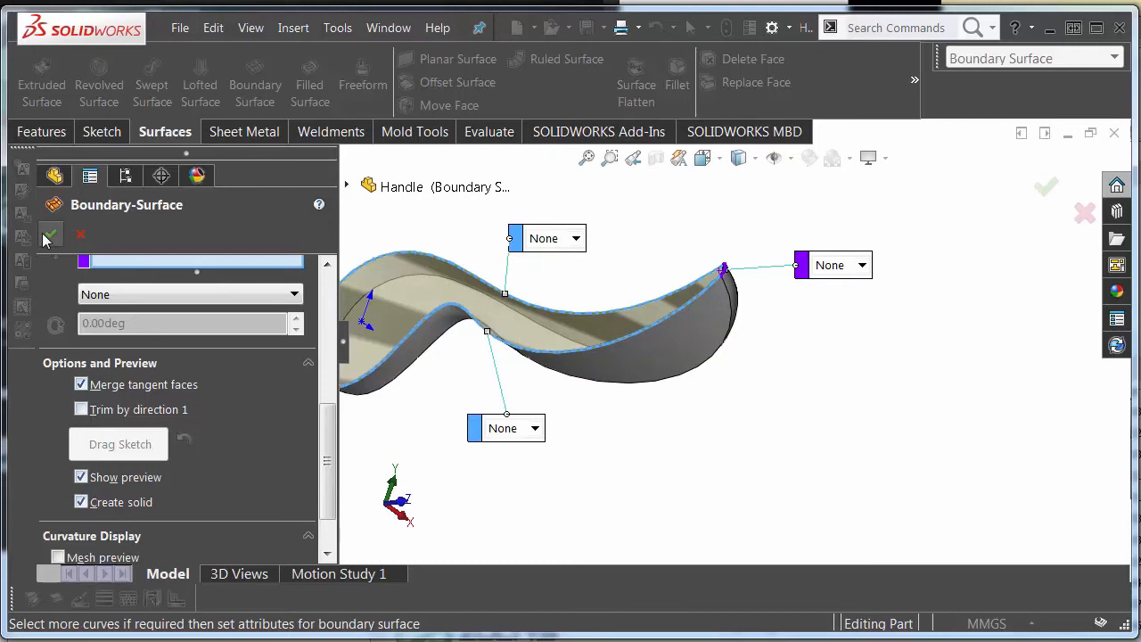
pyautogui.click(51, 234)
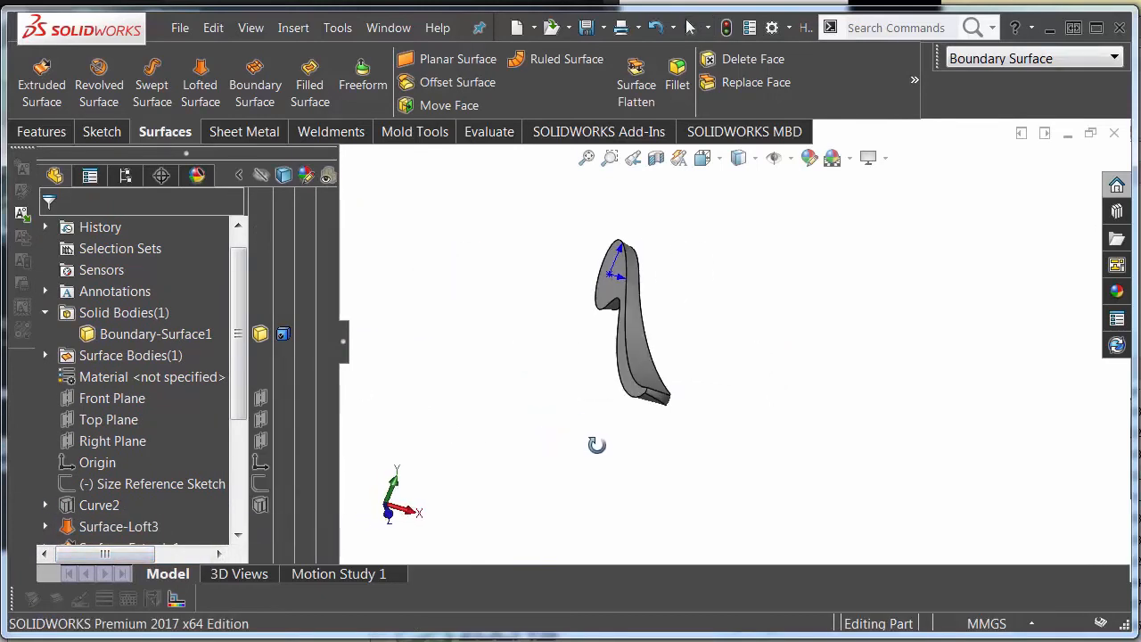
# - Mirror the solid half-handle about its flat face with Merge solids, forming Mirror2
pyautogui.click(43, 131)
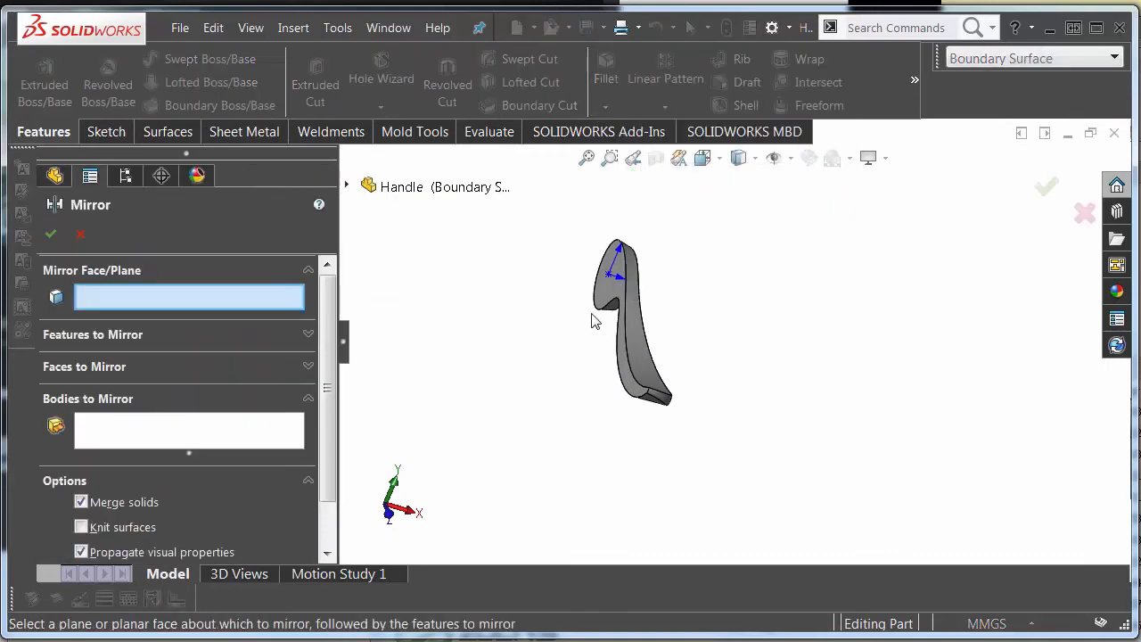
pyautogui.click(651, 365)
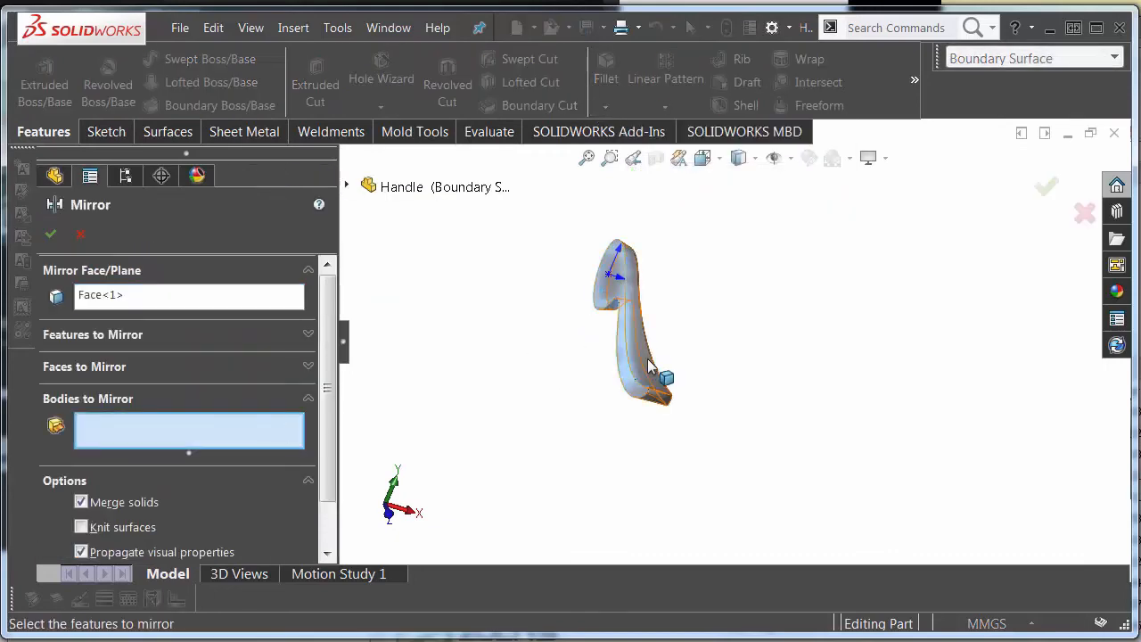
pyautogui.click(51, 234)
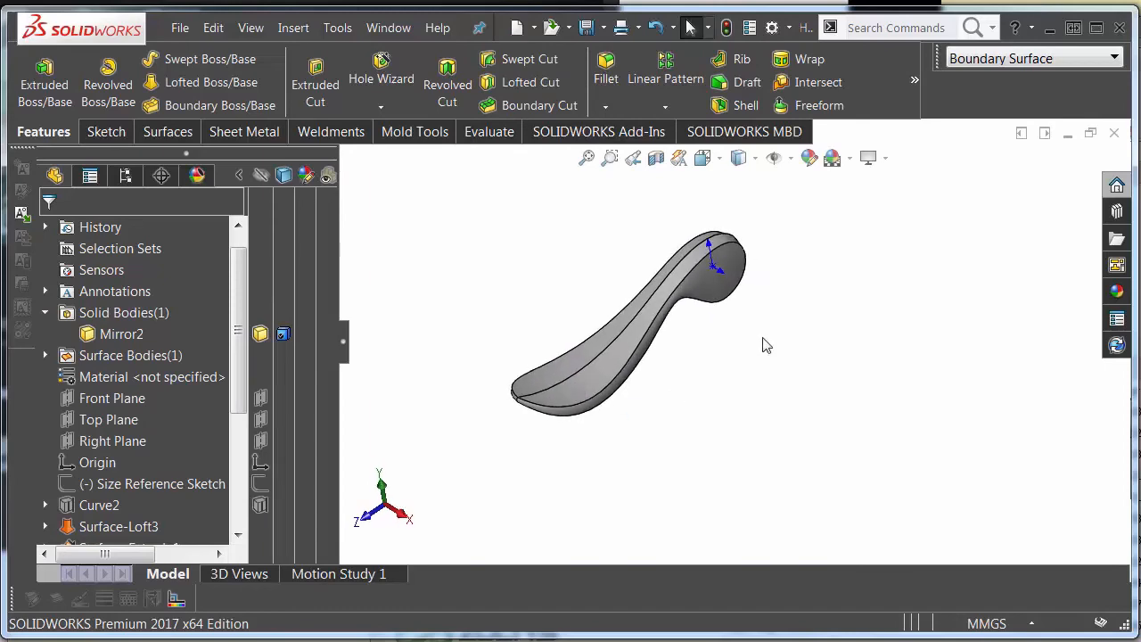